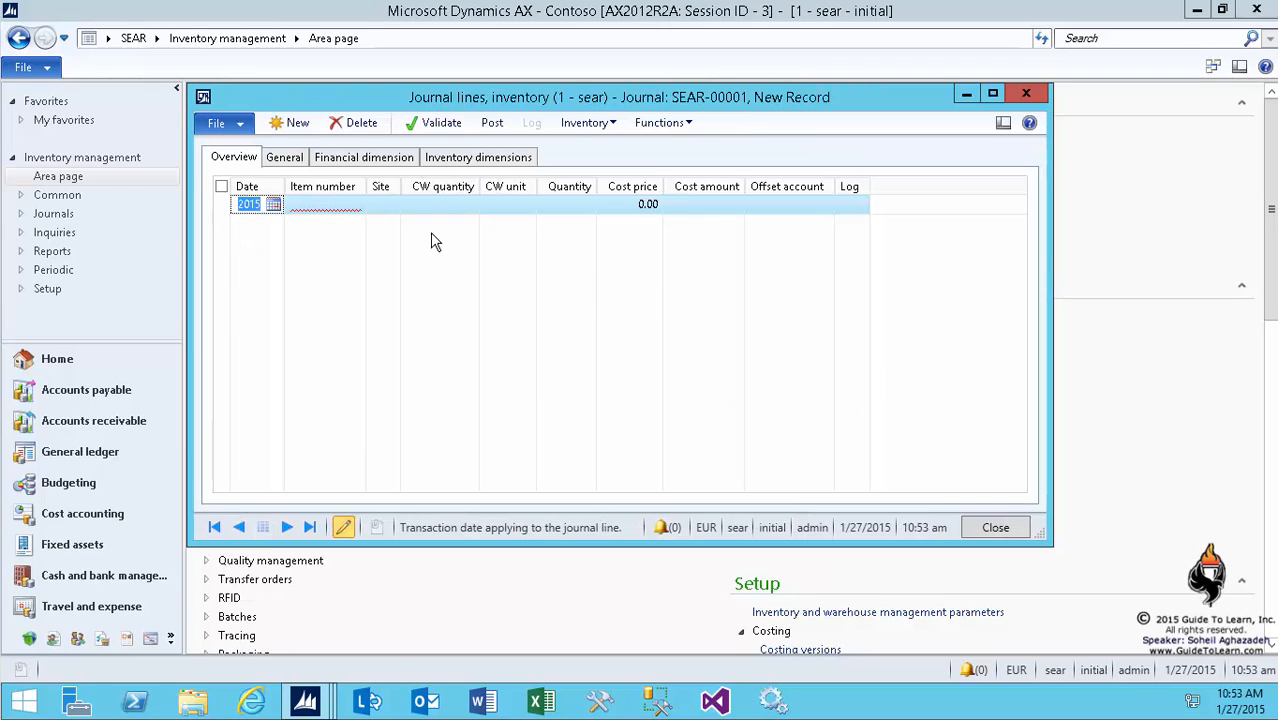
# Pick eBookBlackCase from the item lookup, filling site 1, quantity 1.00 and cost 12.50
pyautogui.click(355, 204)
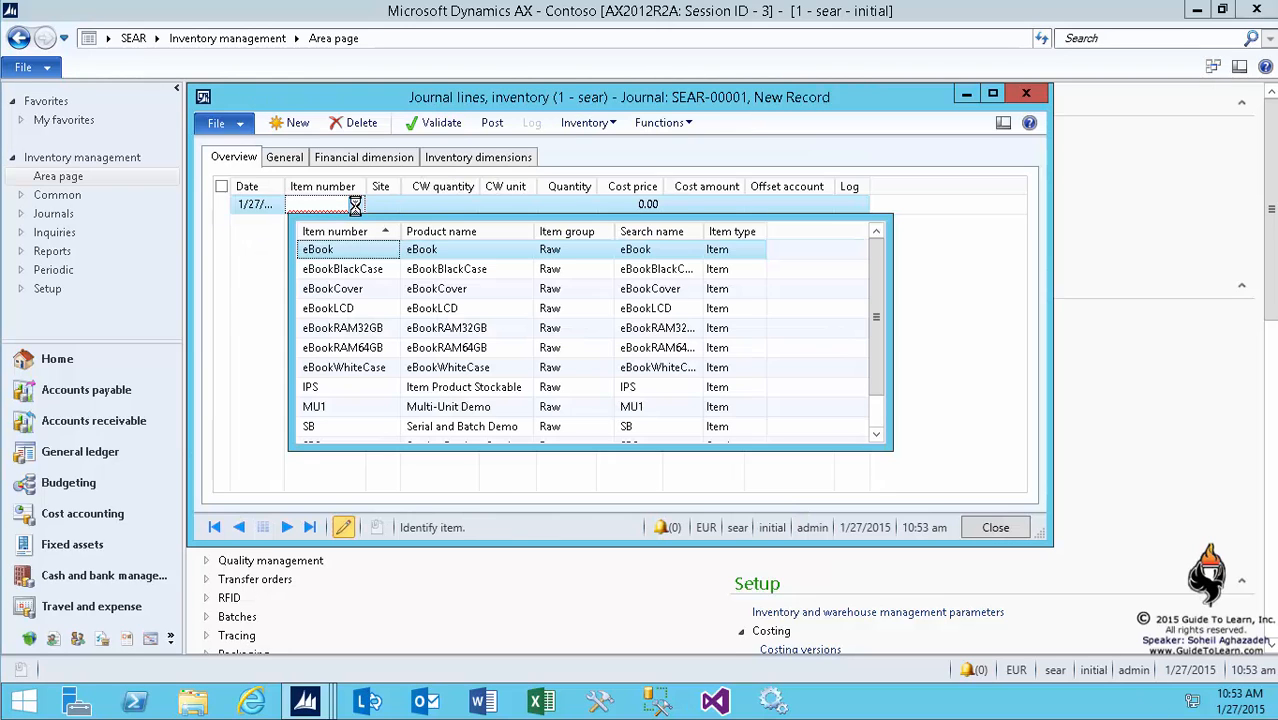
pyautogui.click(342, 268)
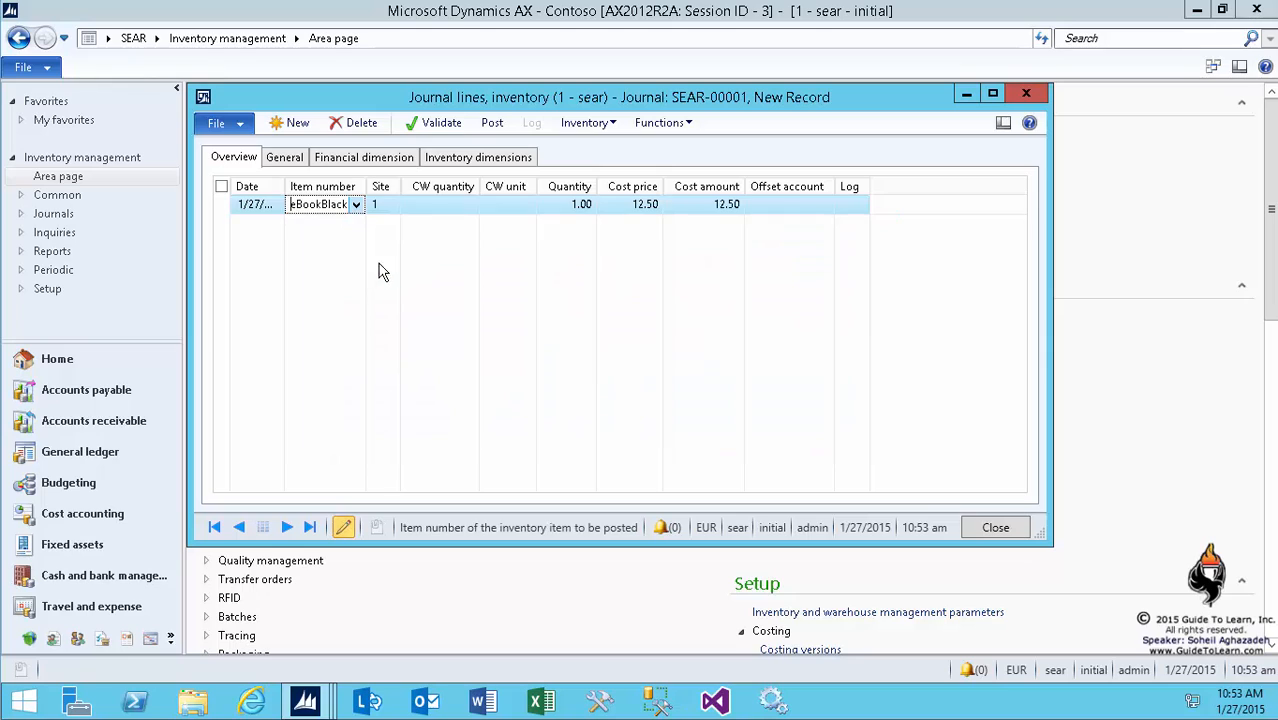
pyautogui.moveTo(700, 226)
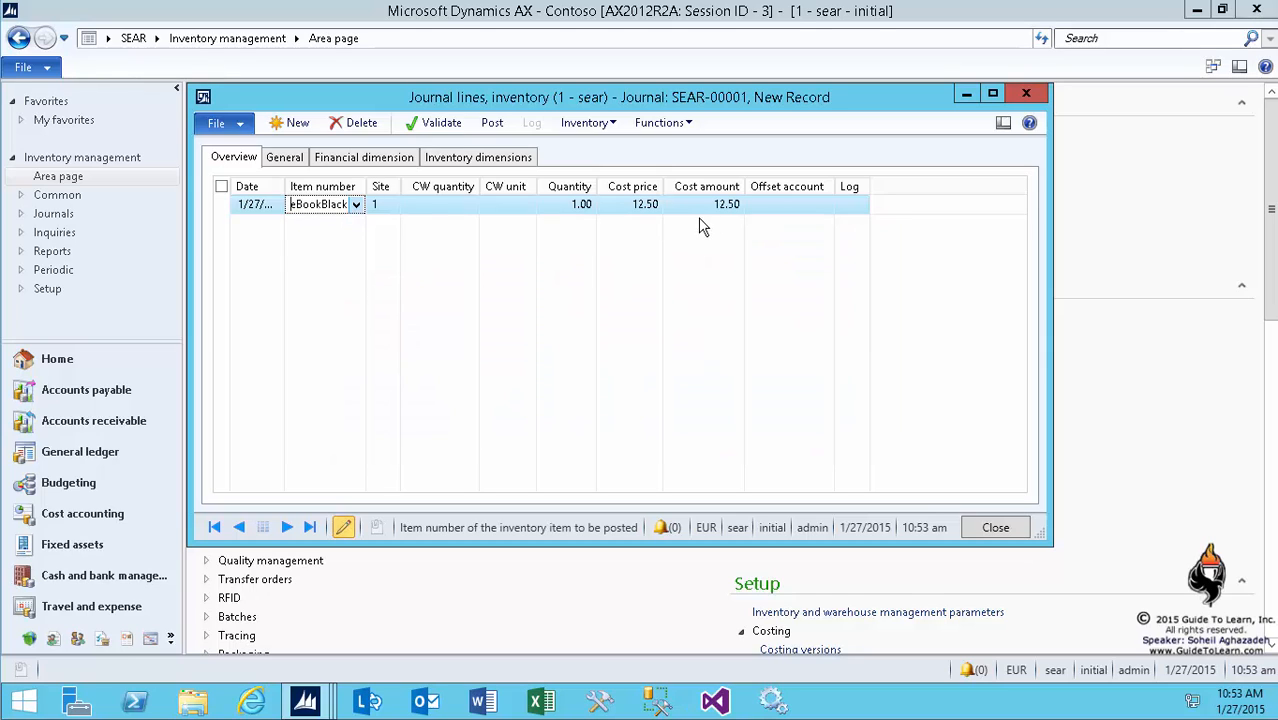
pyautogui.click(588, 122)
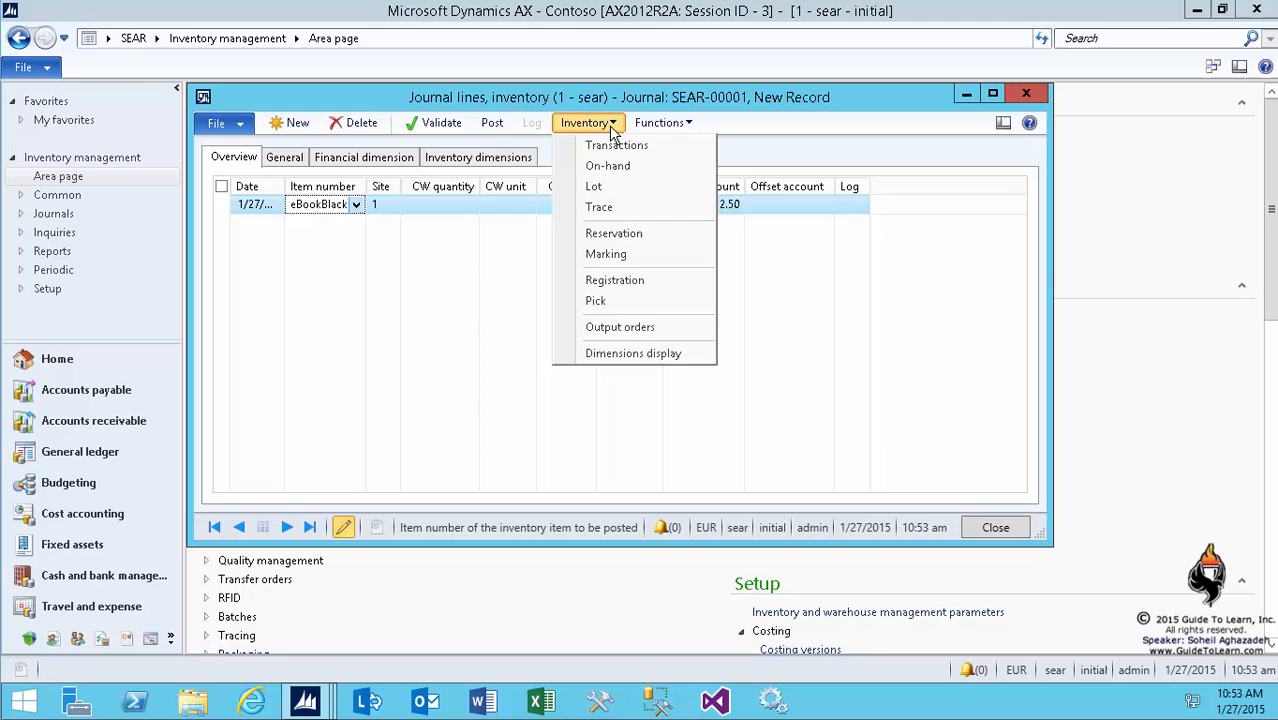
pyautogui.click(617, 144)
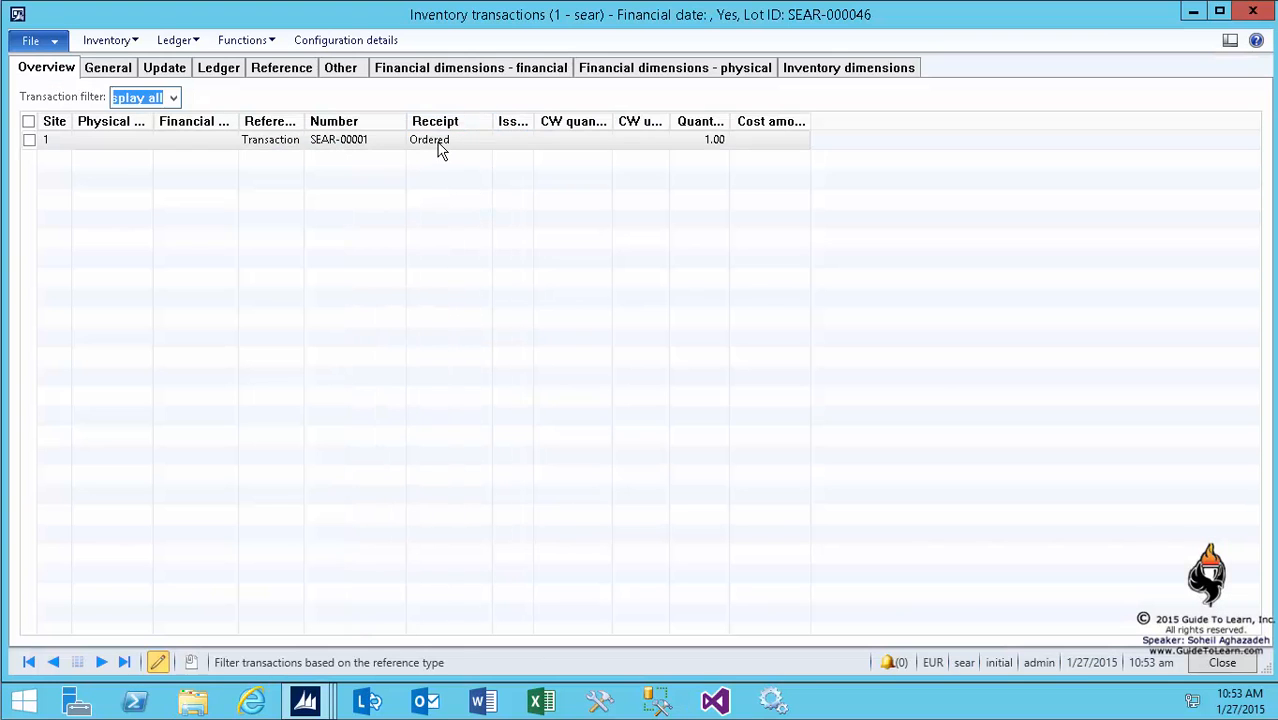
pyautogui.click(429, 139)
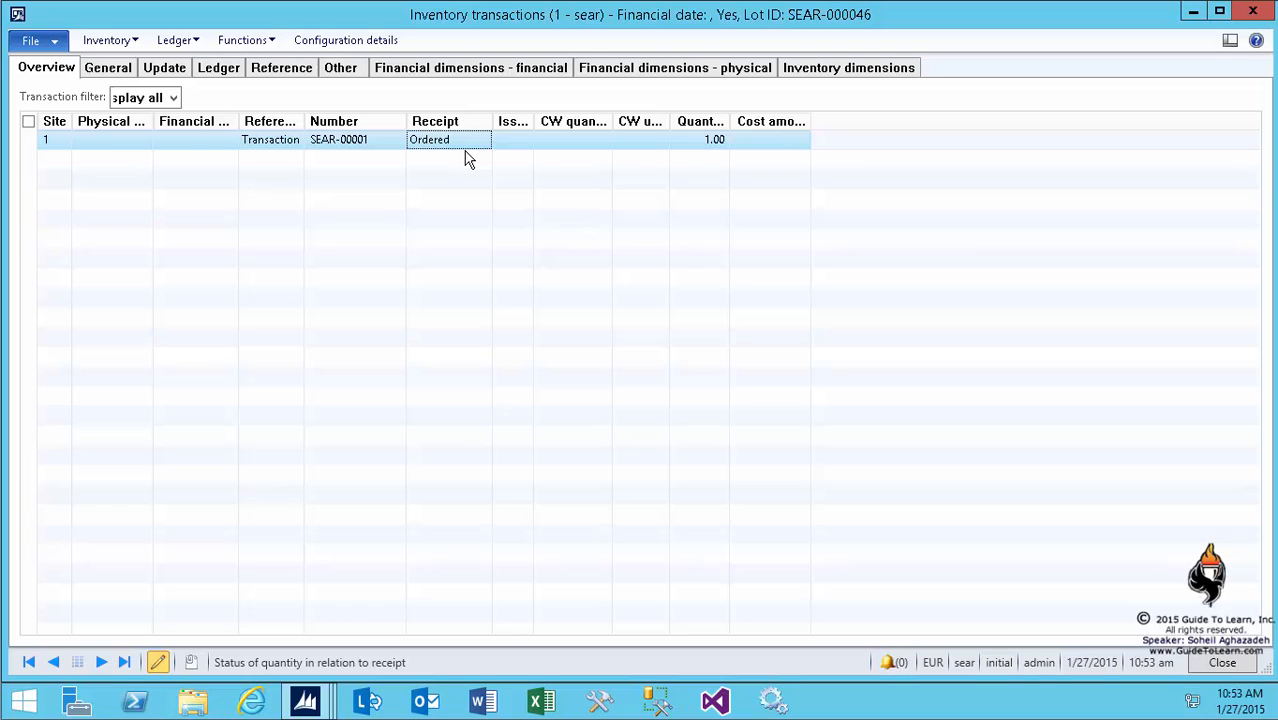
pyautogui.click(108, 40)
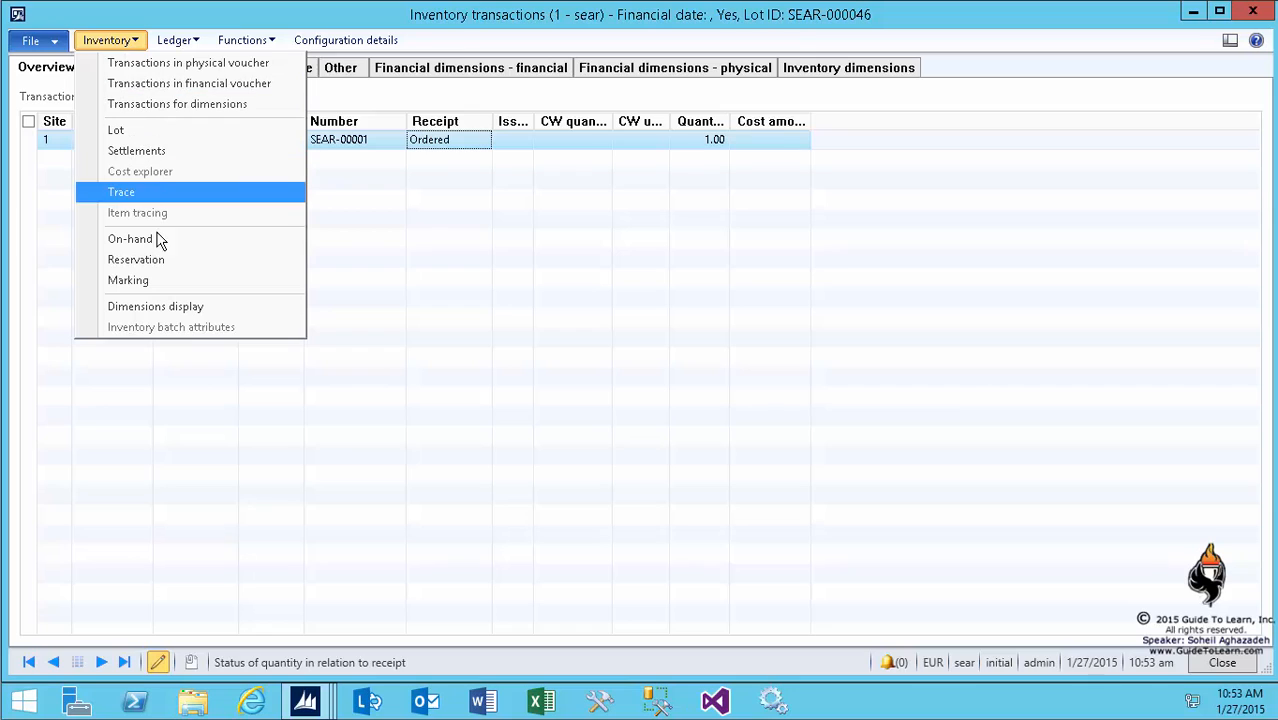
pyautogui.click(155, 306)
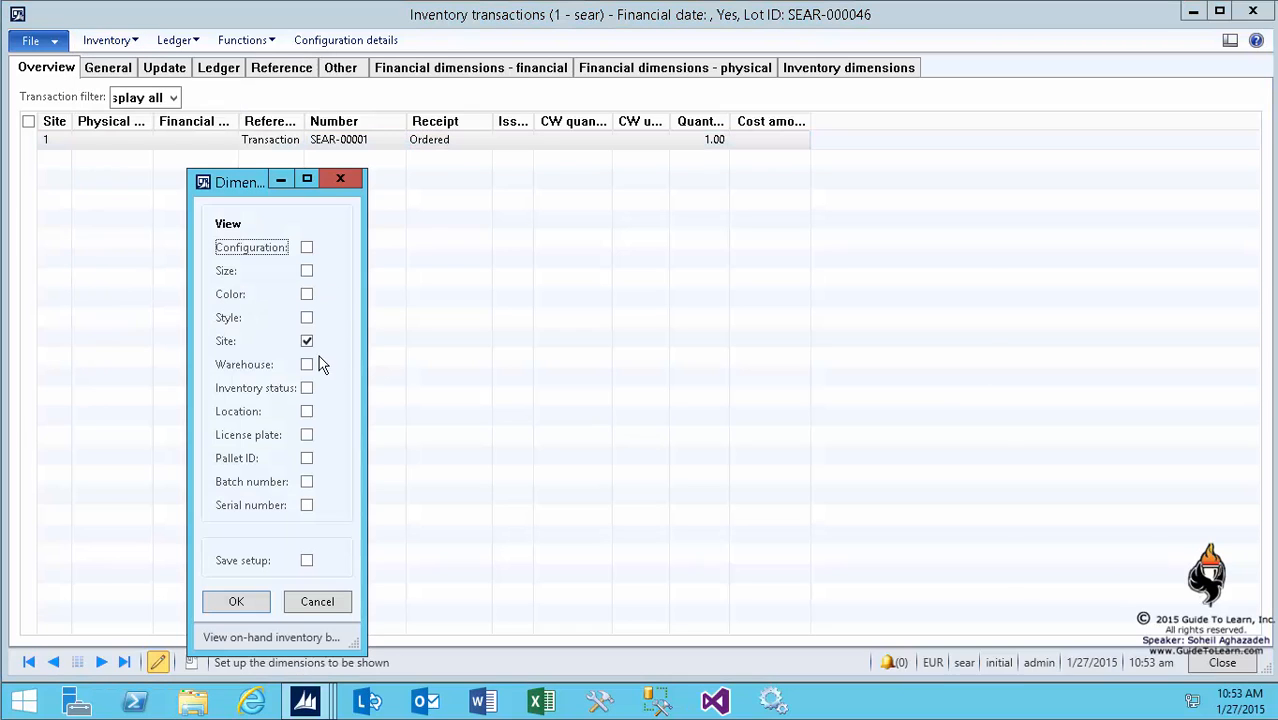
pyautogui.click(307, 364)
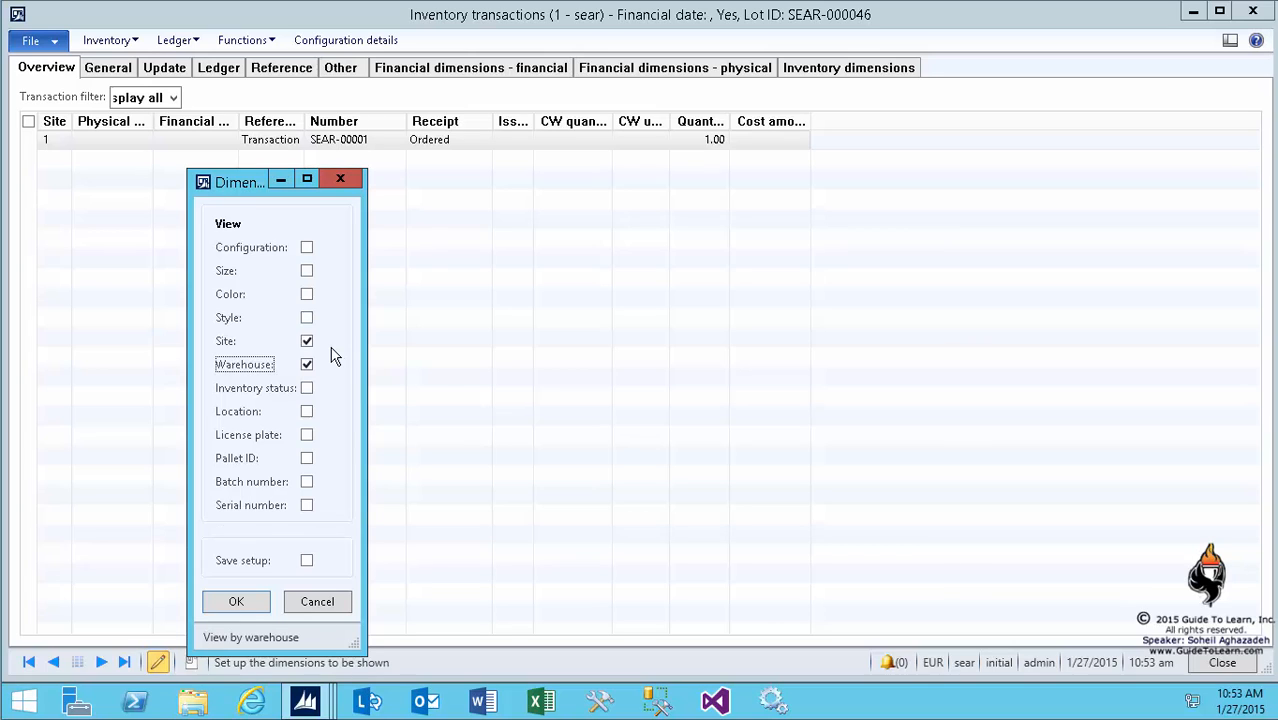
pyautogui.click(307, 505)
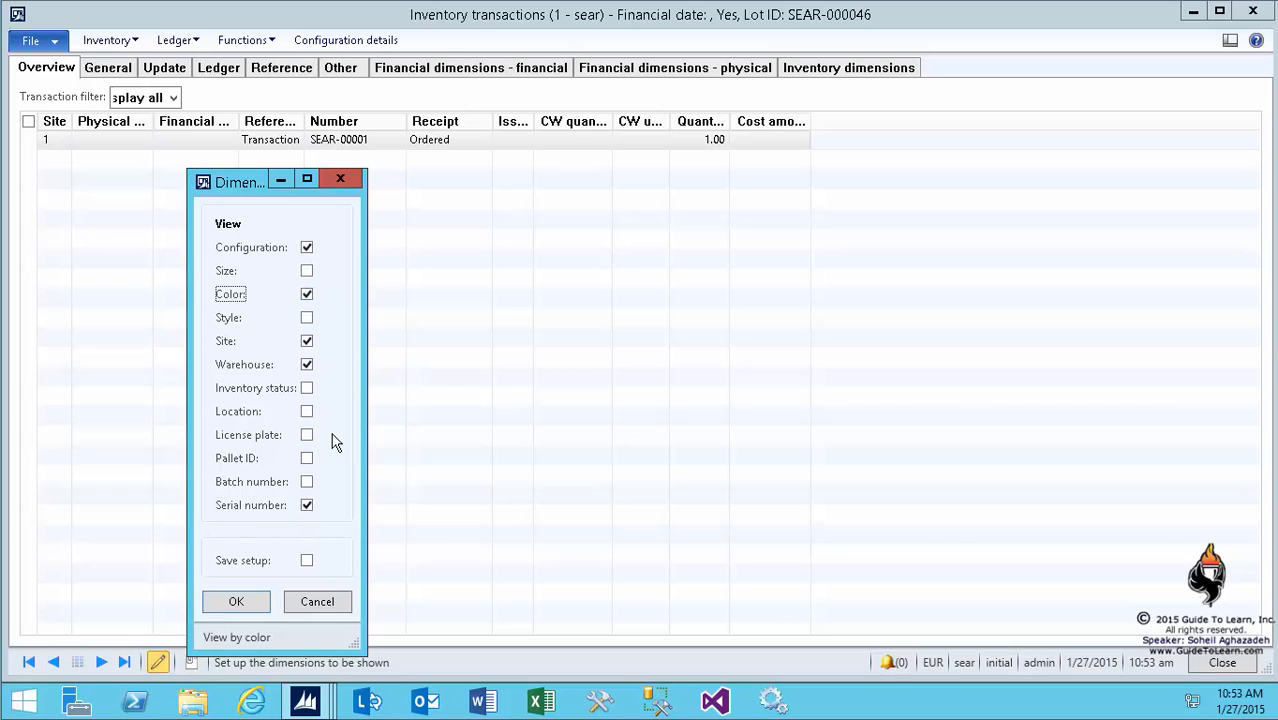
pyautogui.click(236, 601)
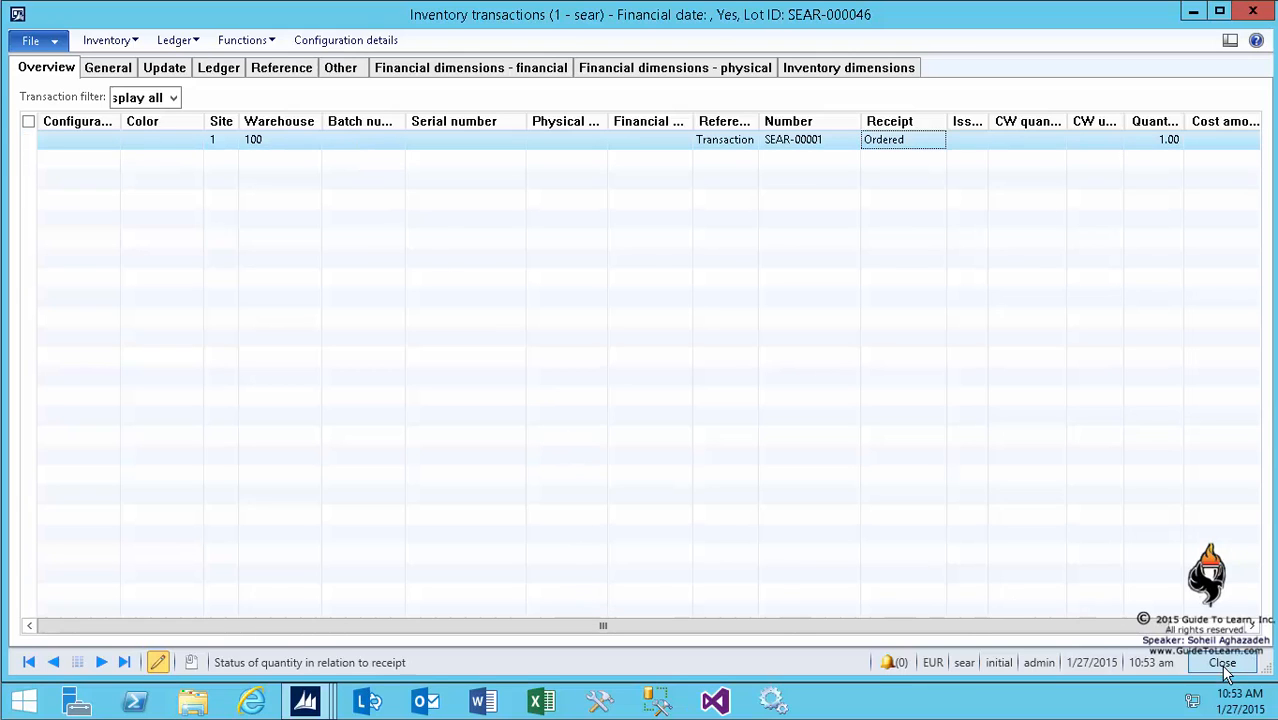
pyautogui.click(1222, 662)
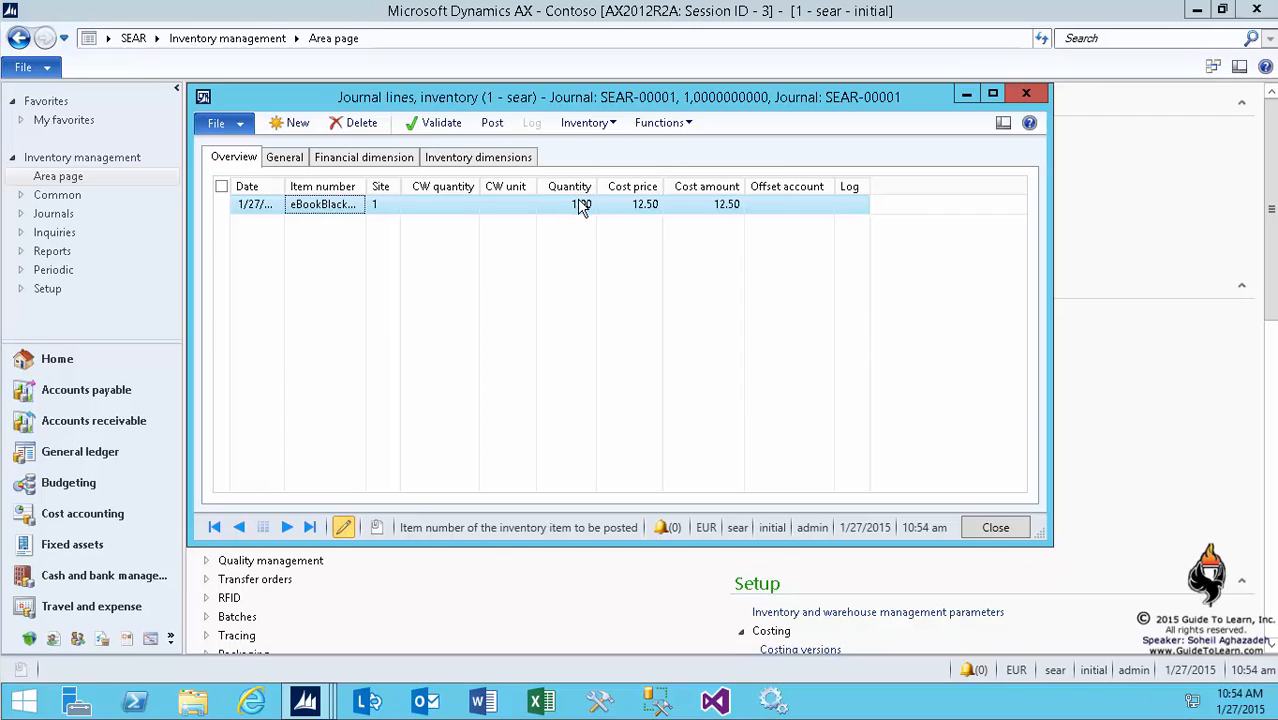
pyautogui.click(569, 204)
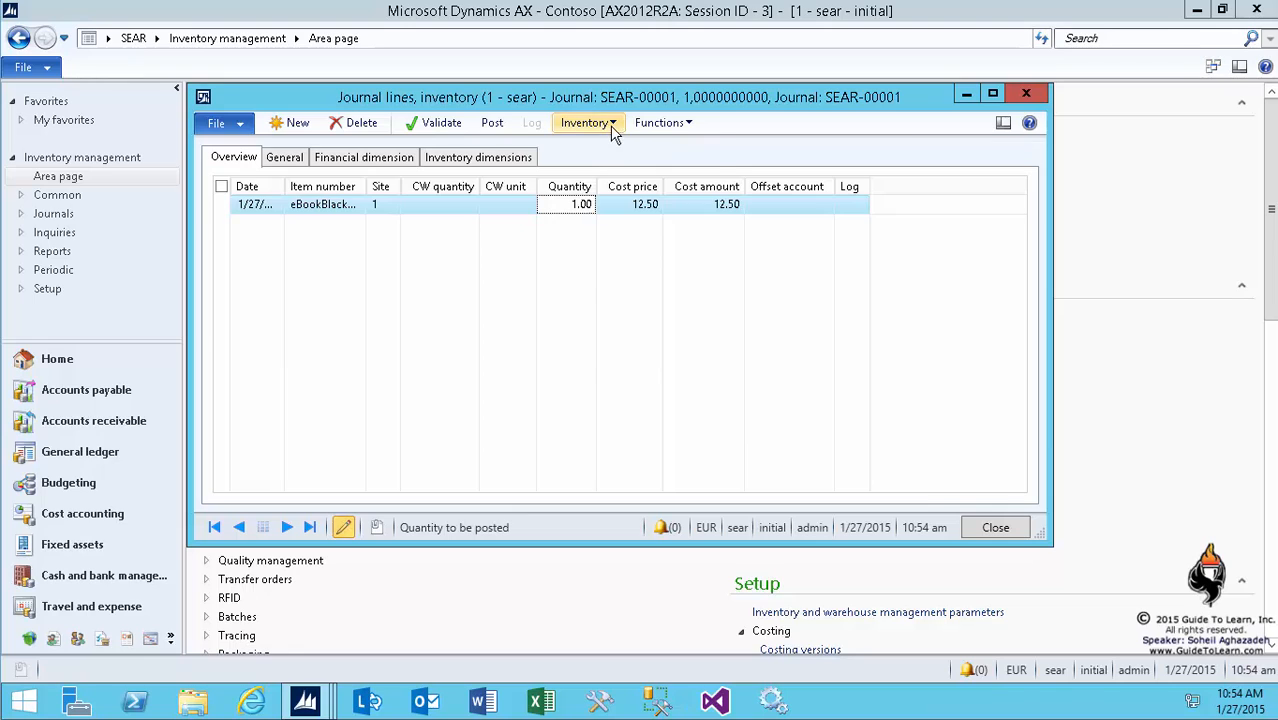
pyautogui.click(585, 122)
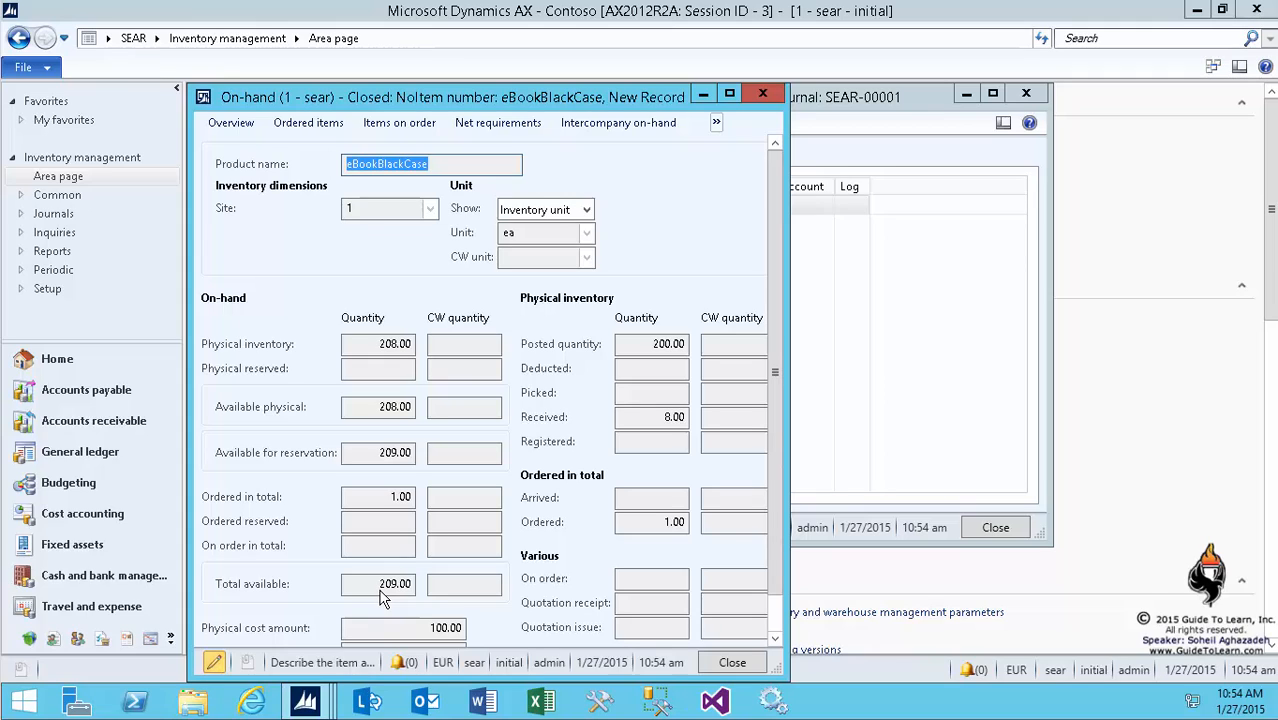
pyautogui.moveTo(740, 675)
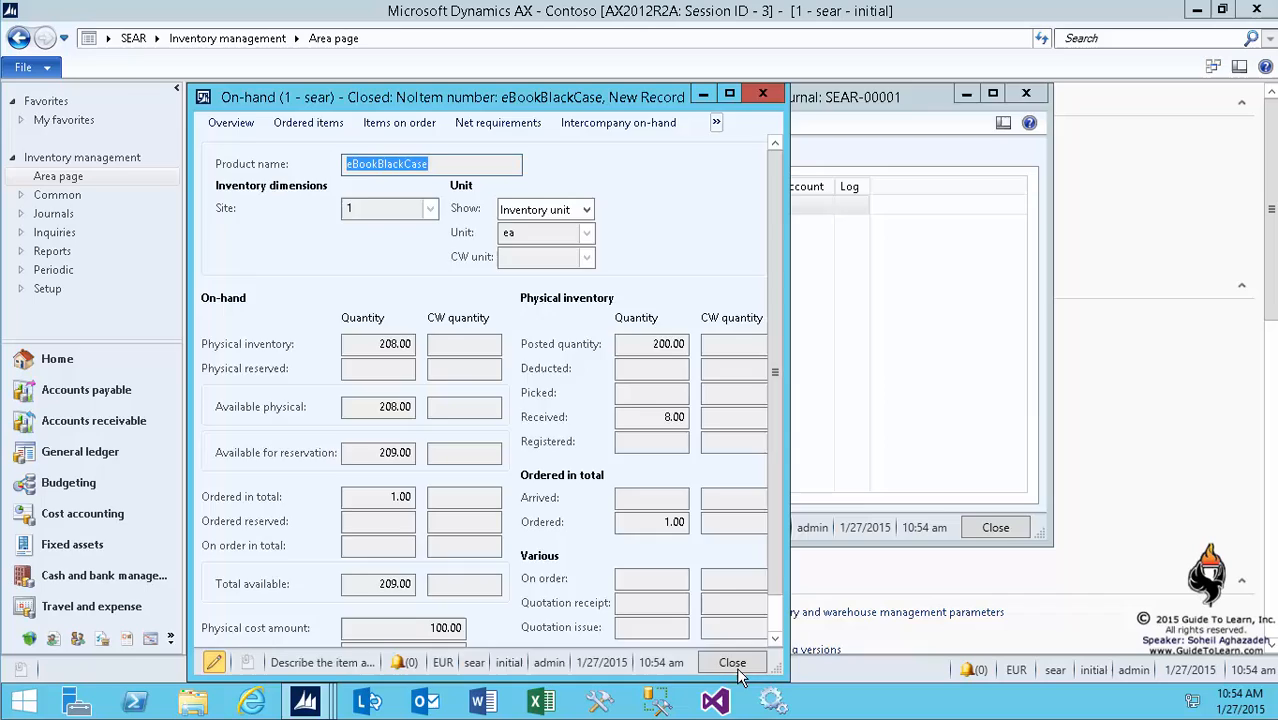
pyautogui.click(732, 662)
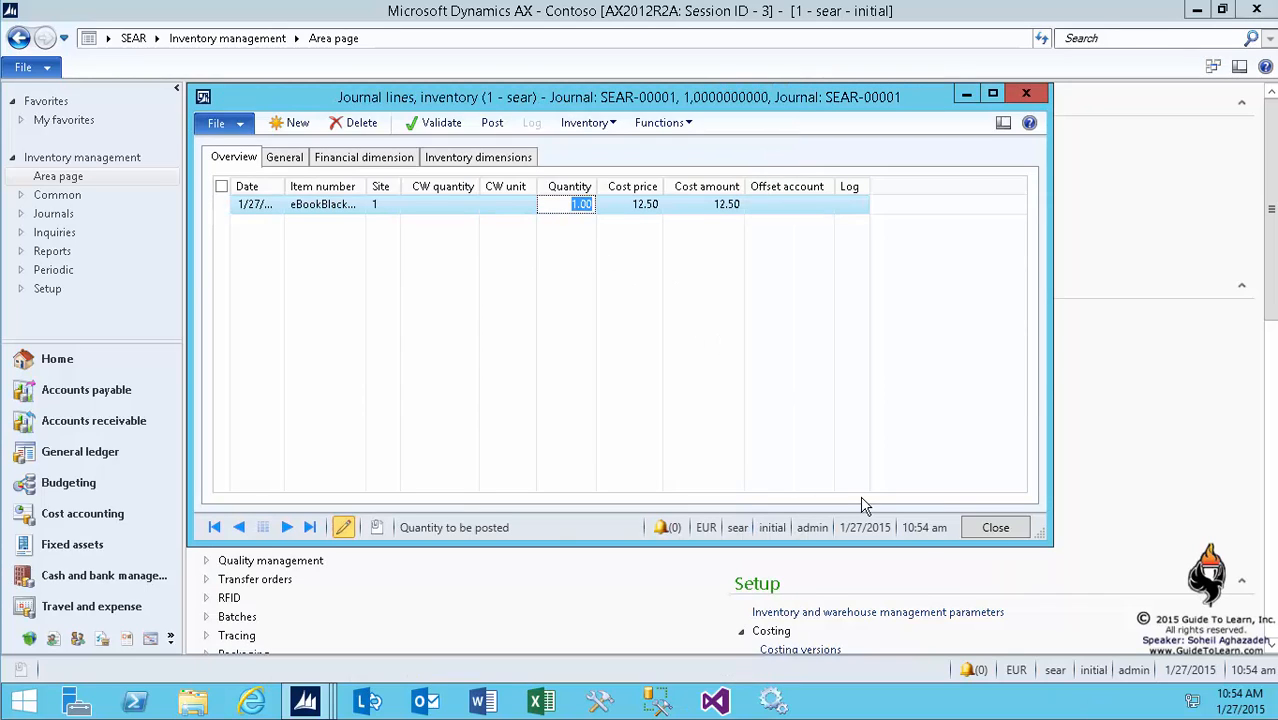
# Set the line quantity to 2.00 (cost 25.00) and review its dimension tabs
pyautogui.write('2.00')
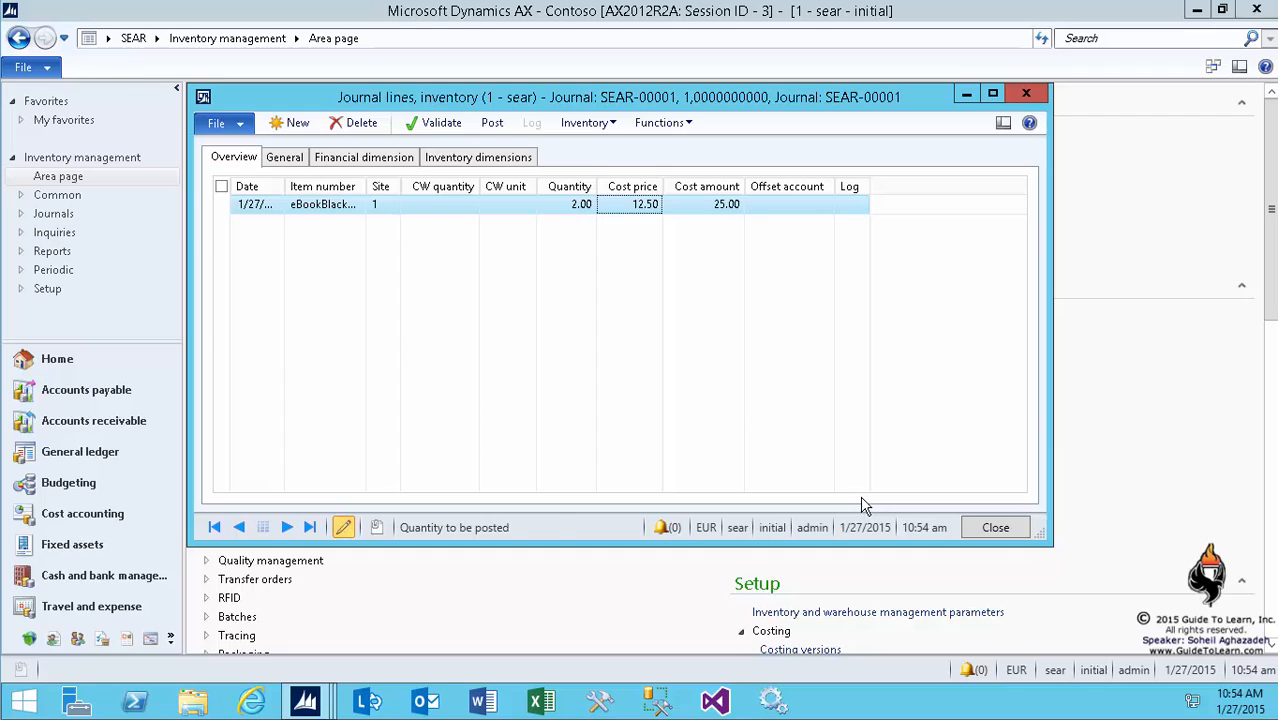
pyautogui.click(726, 204)
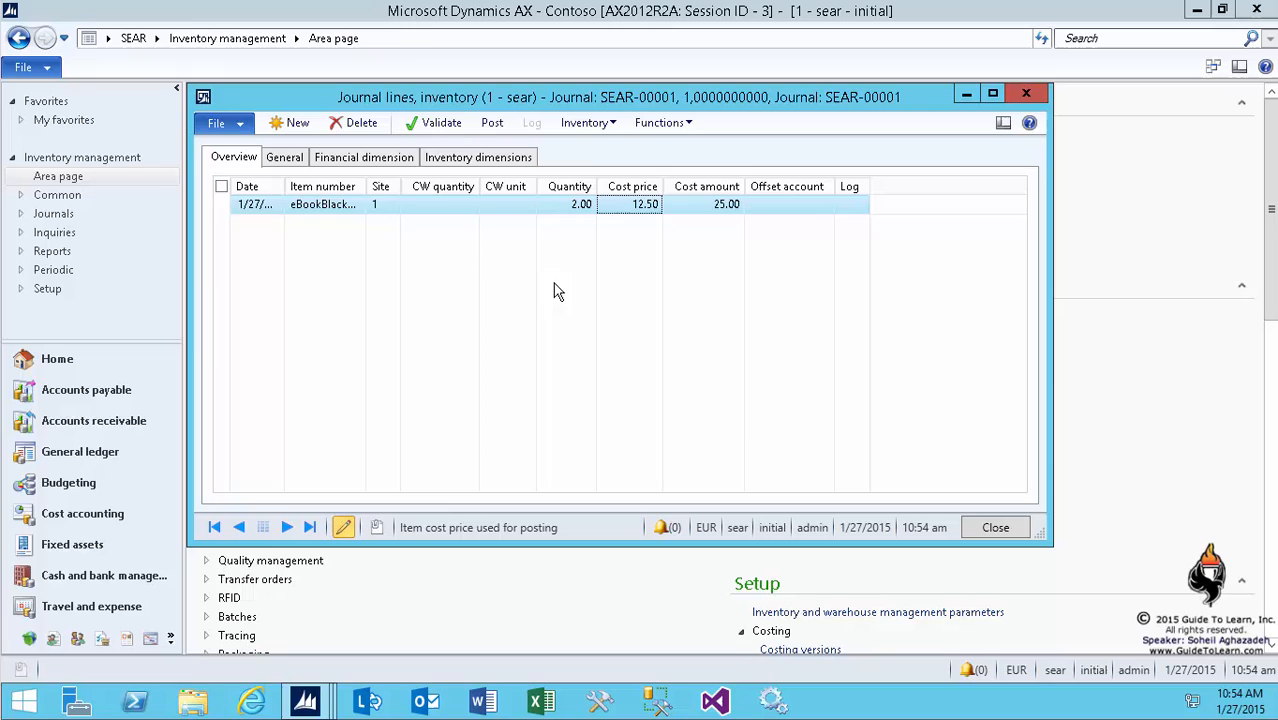
pyautogui.click(284, 157)
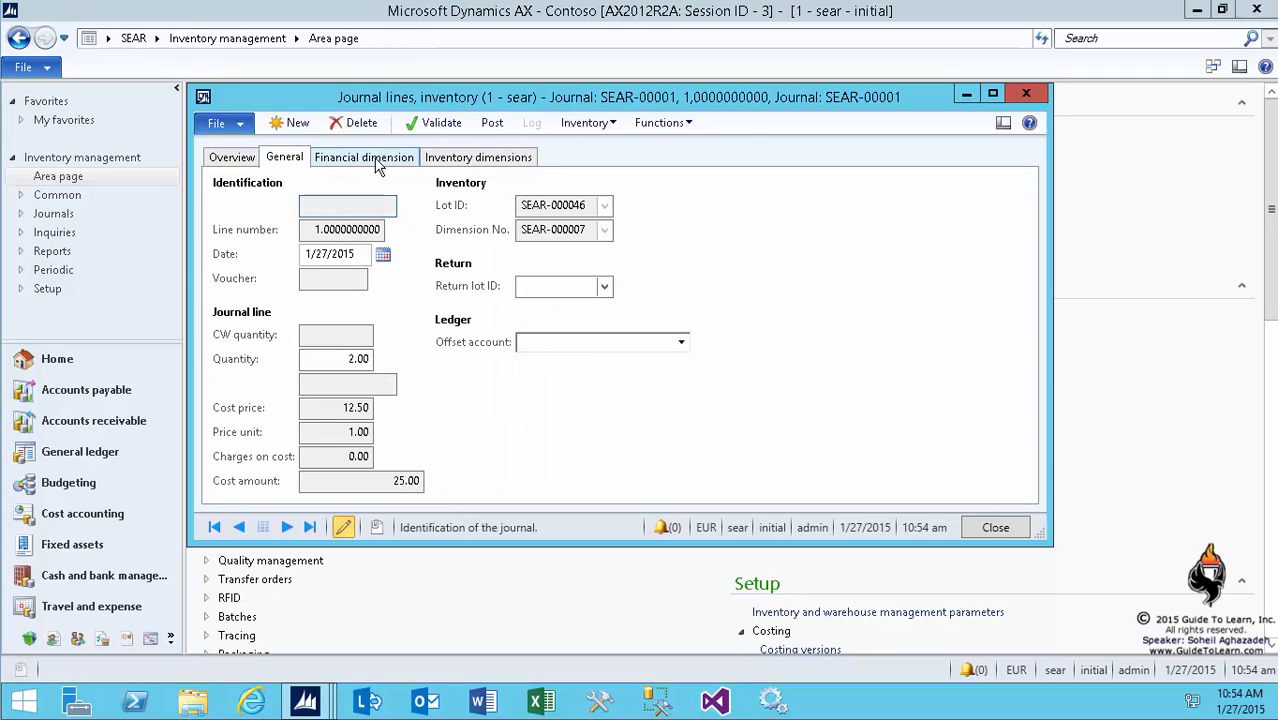
pyautogui.click(363, 157)
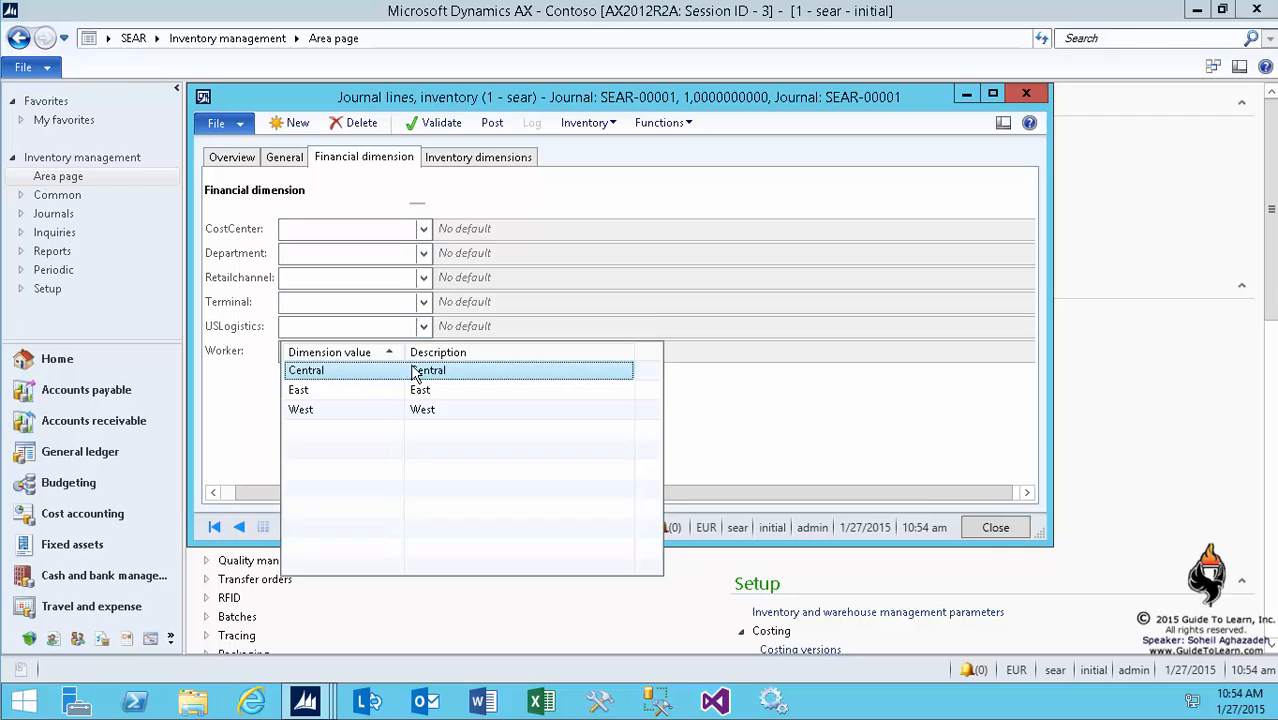
pyautogui.click(478, 156)
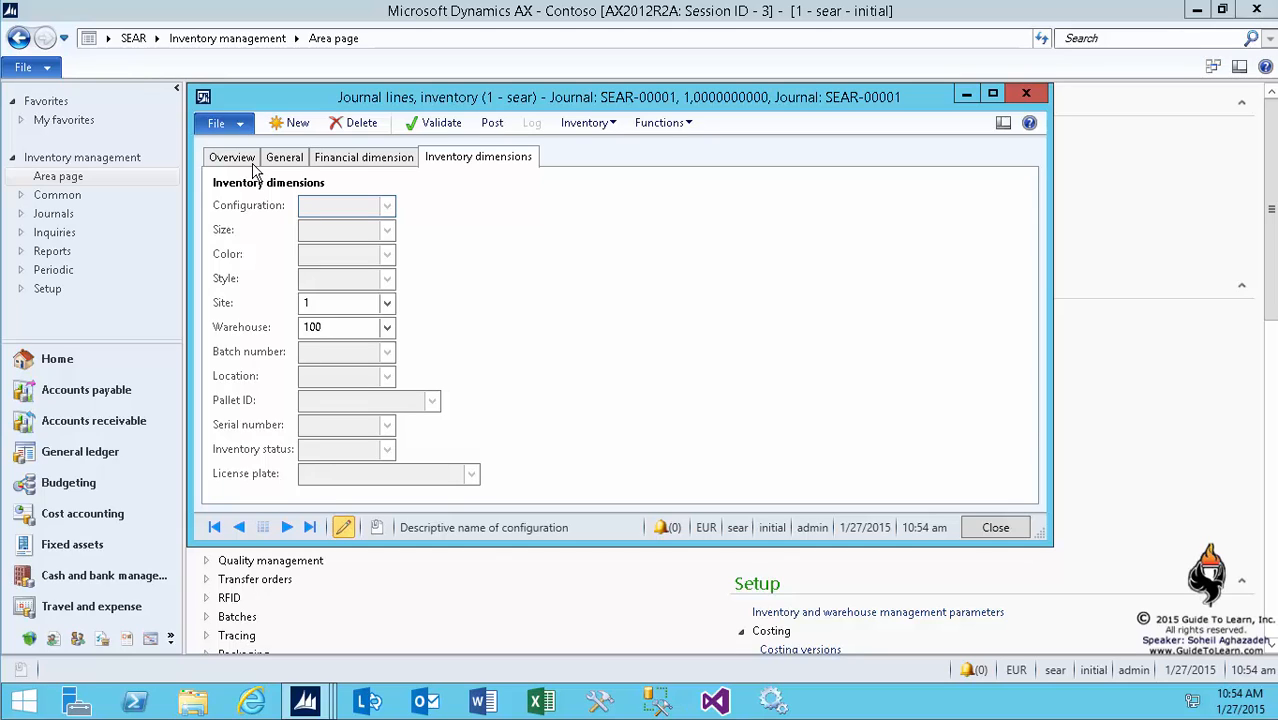
pyautogui.click(233, 157)
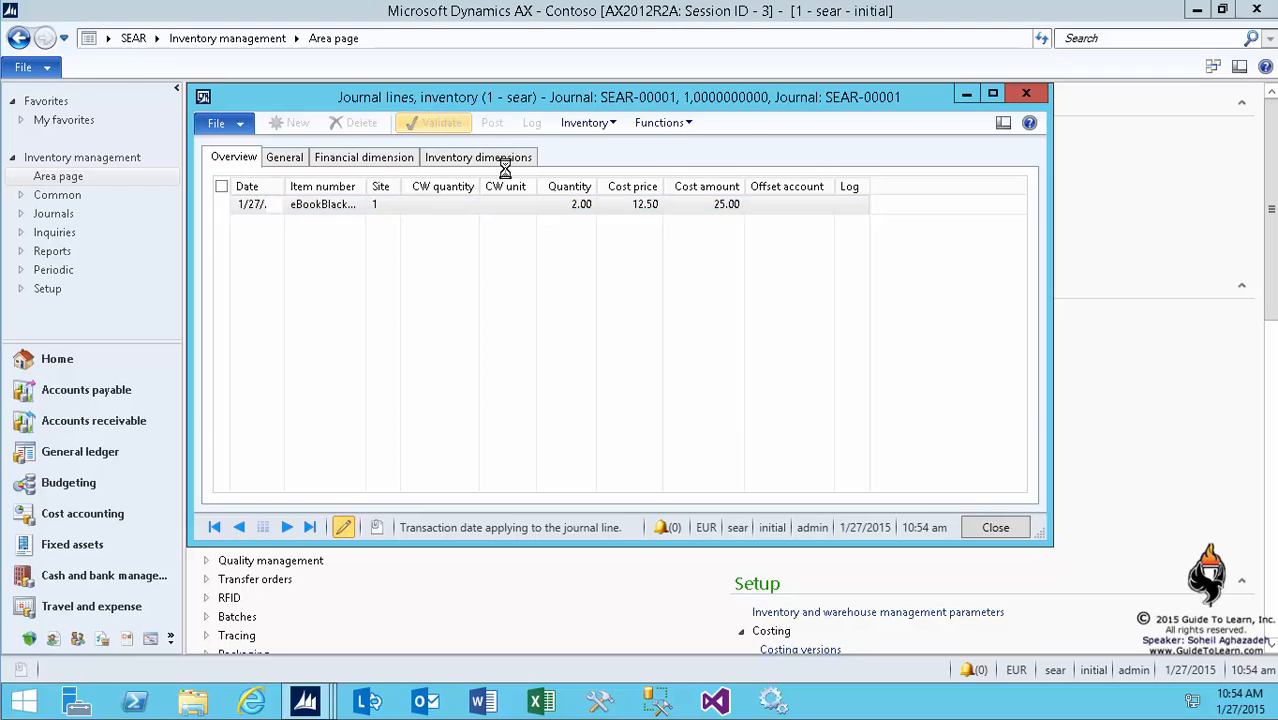
# Validate the journal, enter offset account 50502, then validate again and confirm
pyautogui.click(441, 122)
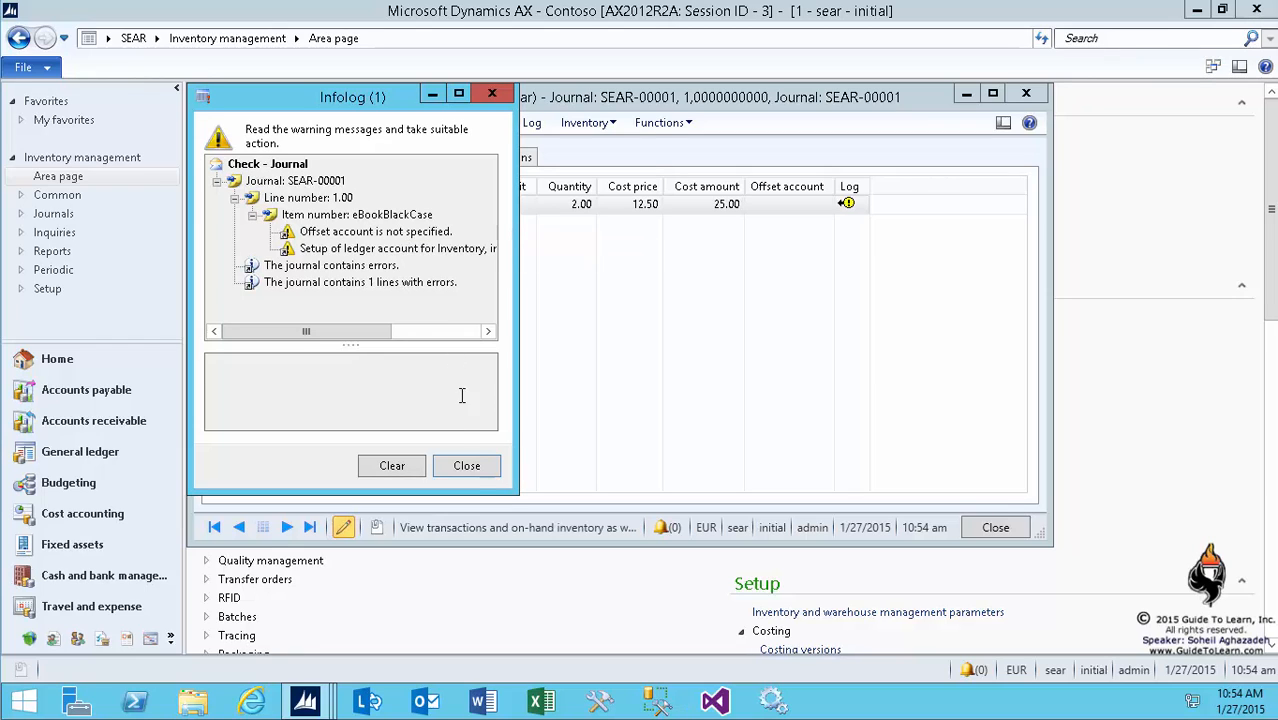
pyautogui.click(466, 465)
pyautogui.write('50502')
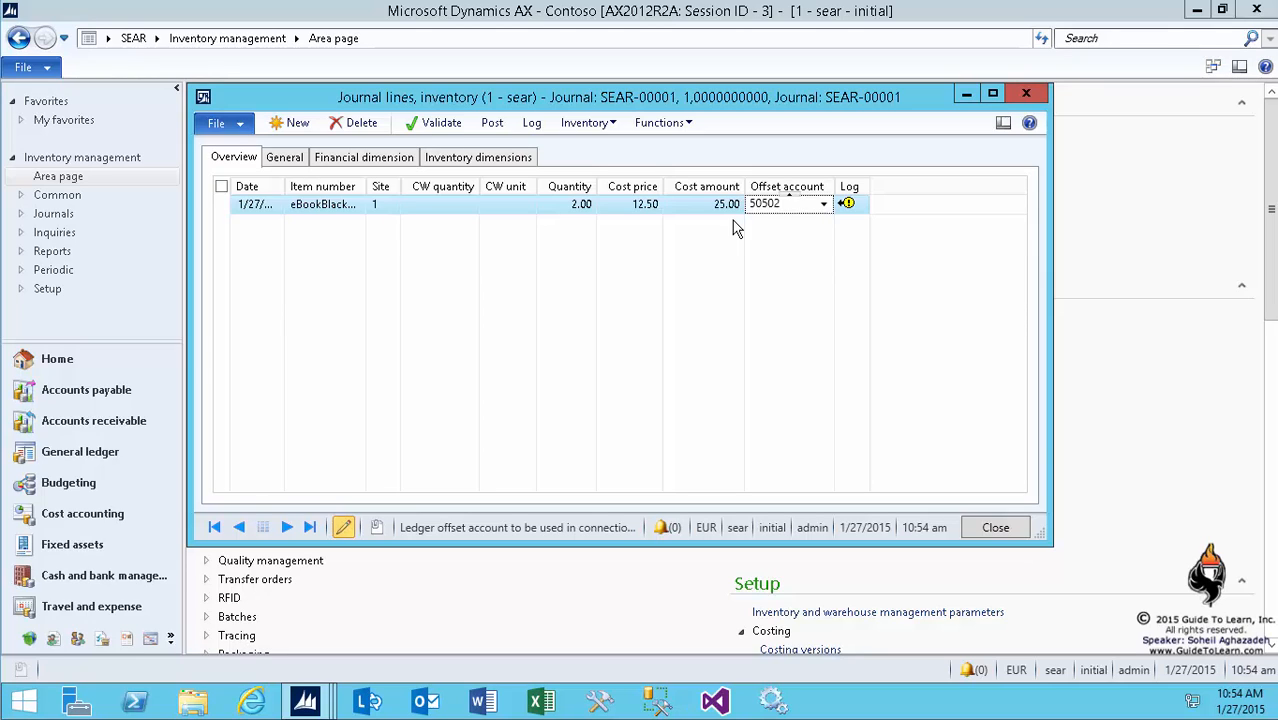
pyautogui.moveTo(768, 228)
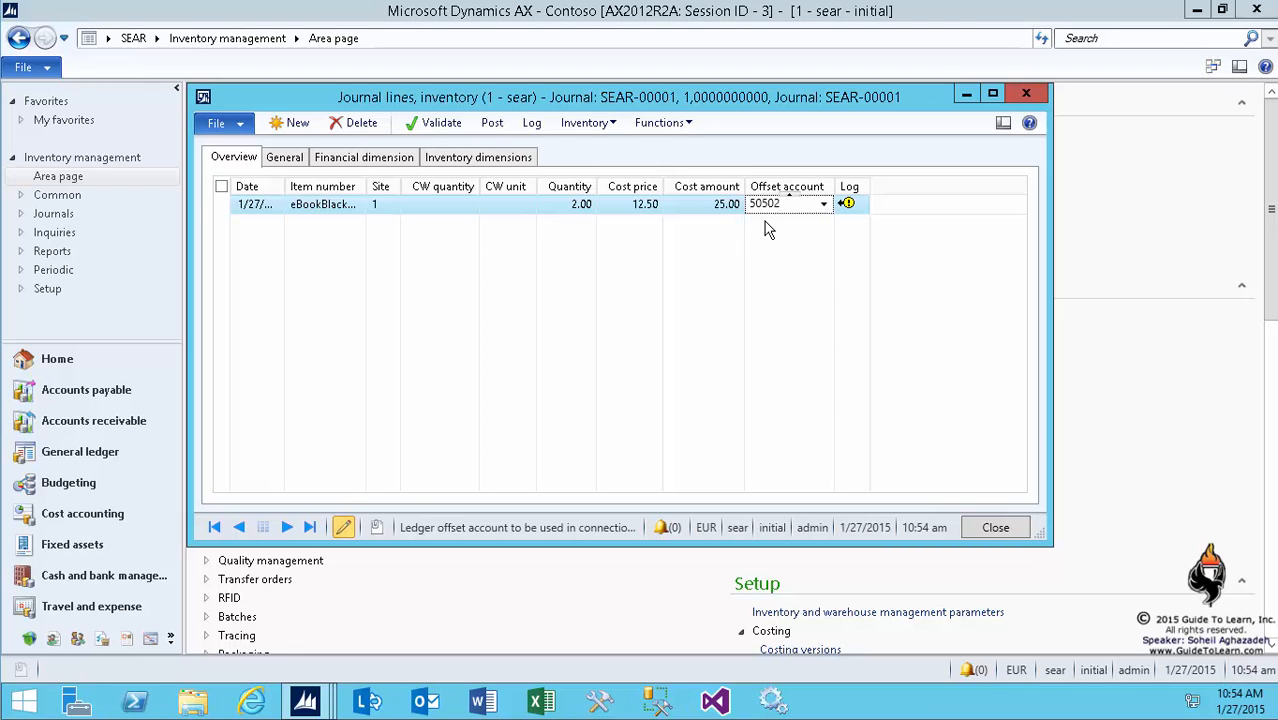
pyautogui.click(441, 122)
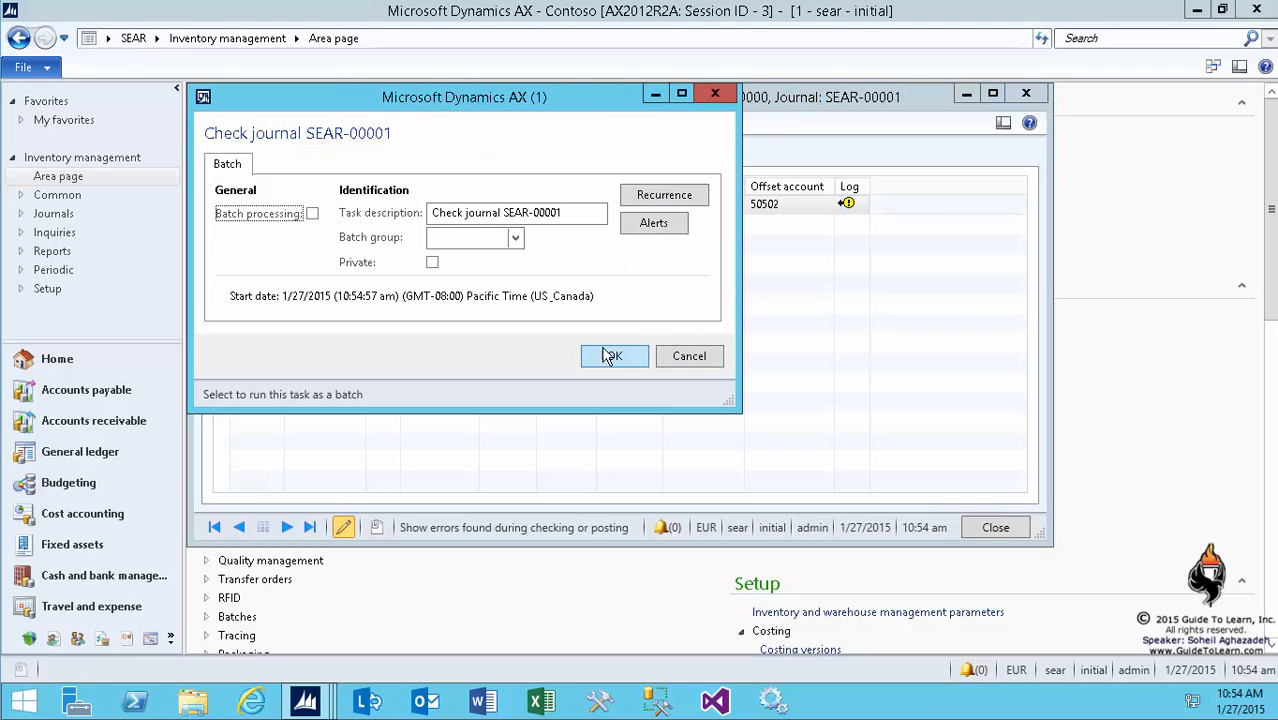
pyautogui.click(613, 356)
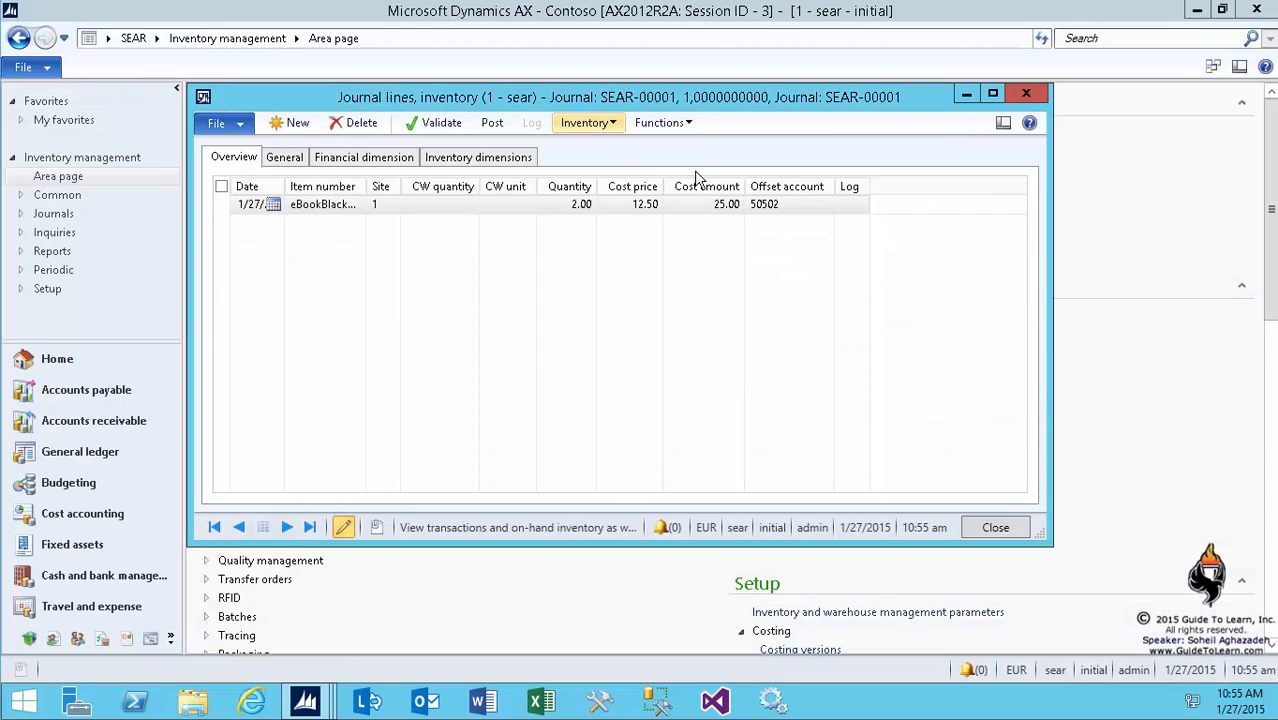
# Review the Functions menu entries, then bring up the Inventory inquiry menu
pyautogui.click(659, 122)
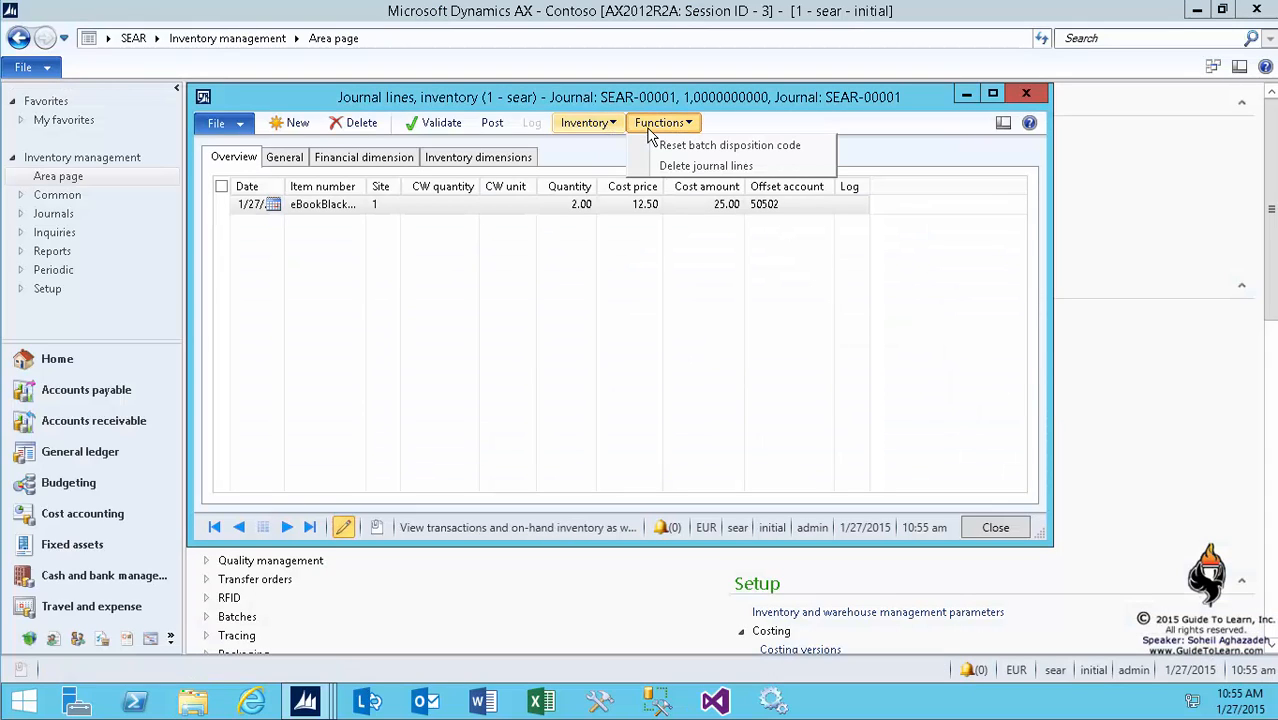
pyautogui.moveTo(730, 145)
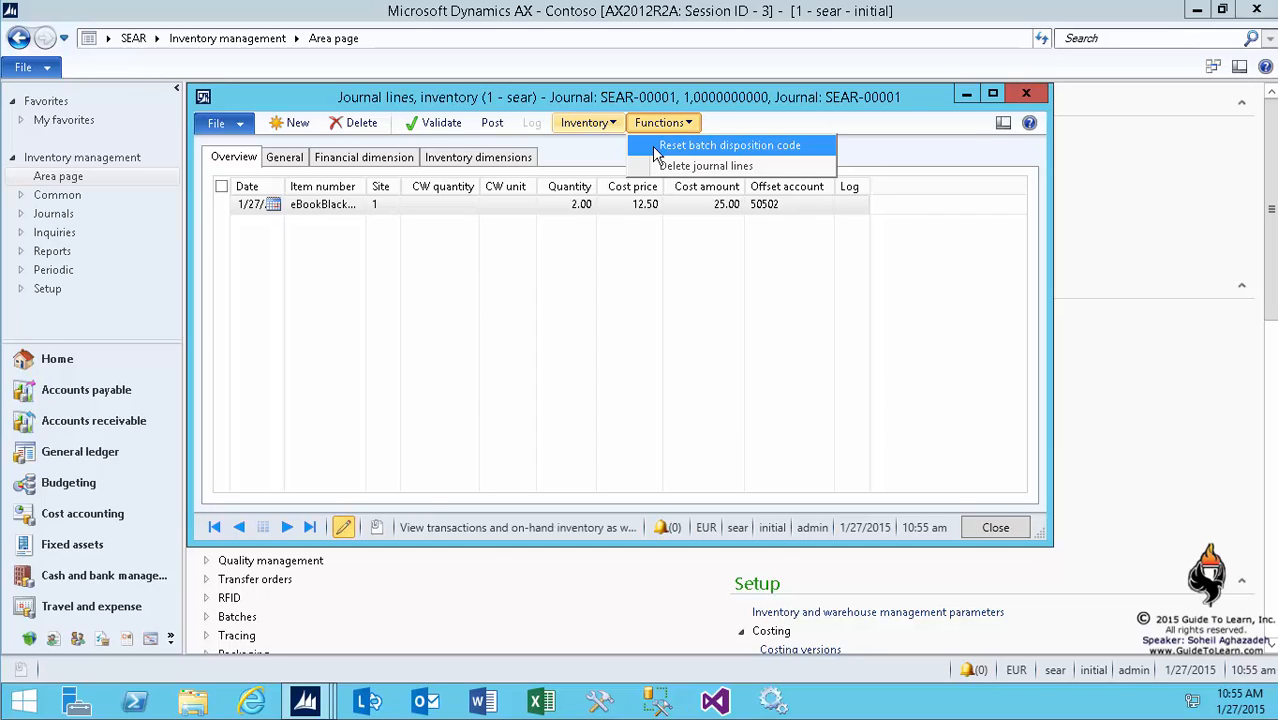
pyautogui.moveTo(706, 165)
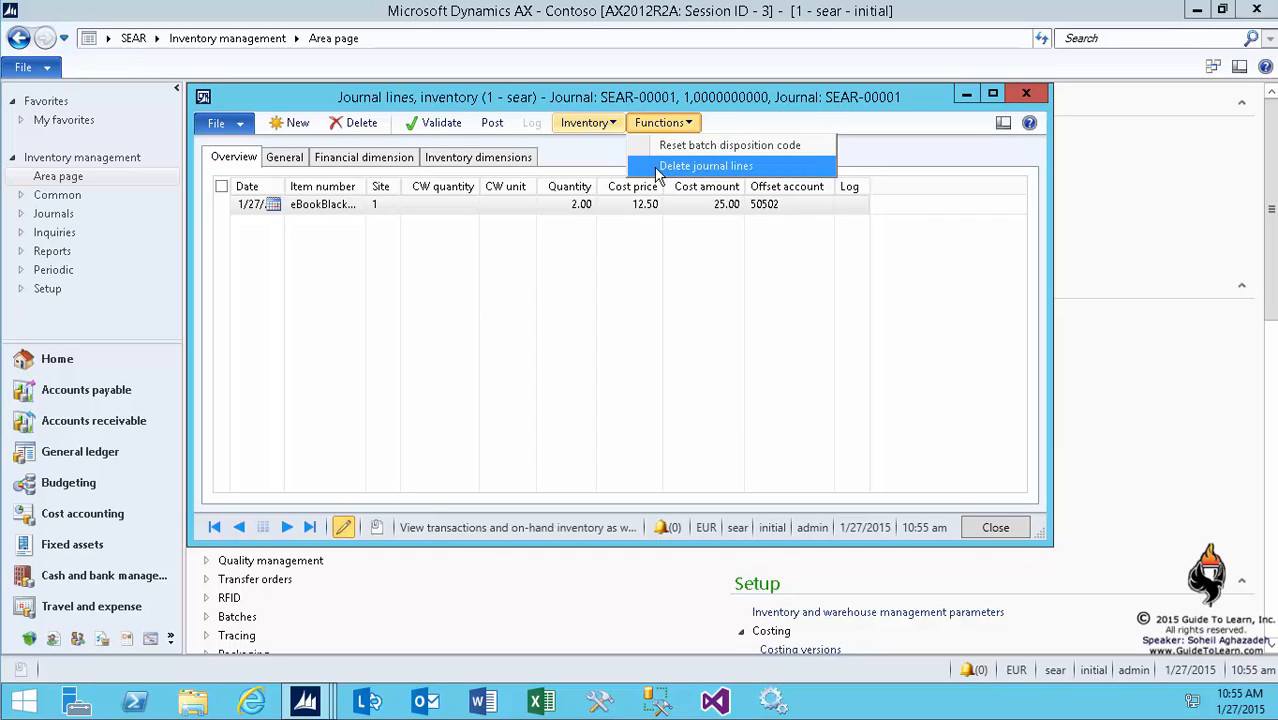
pyautogui.click(585, 122)
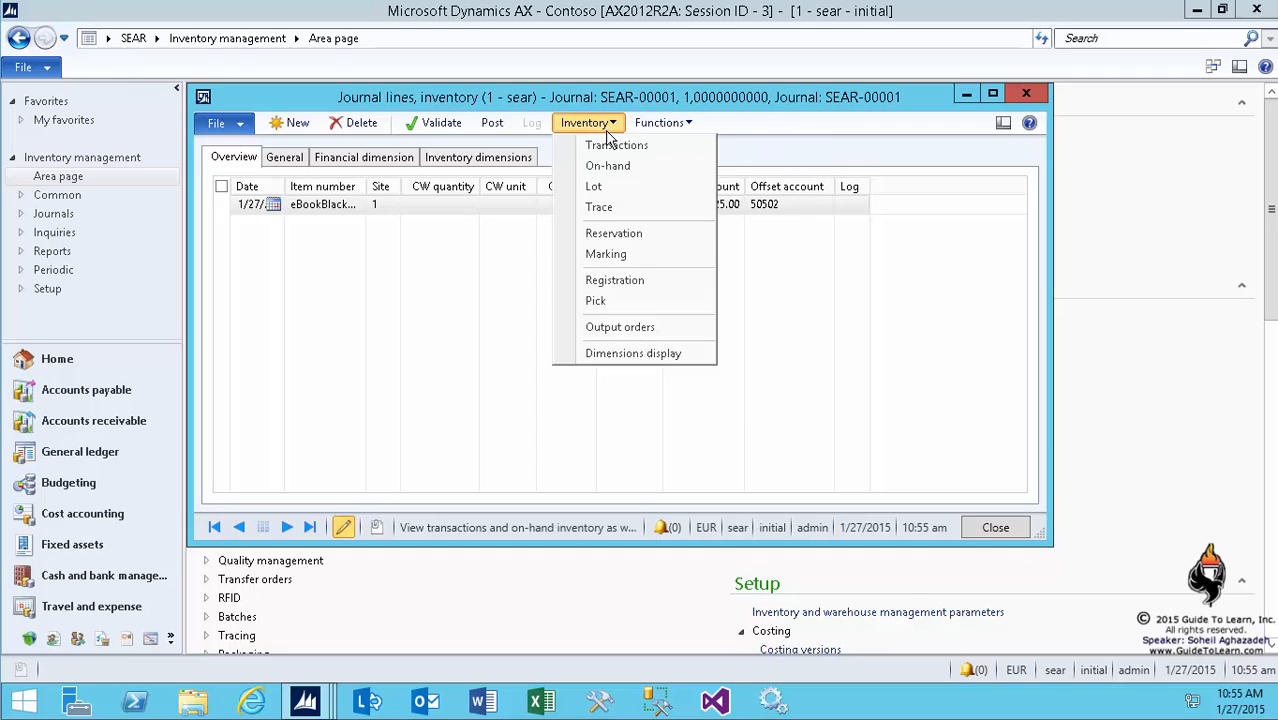
pyautogui.moveTo(608, 165)
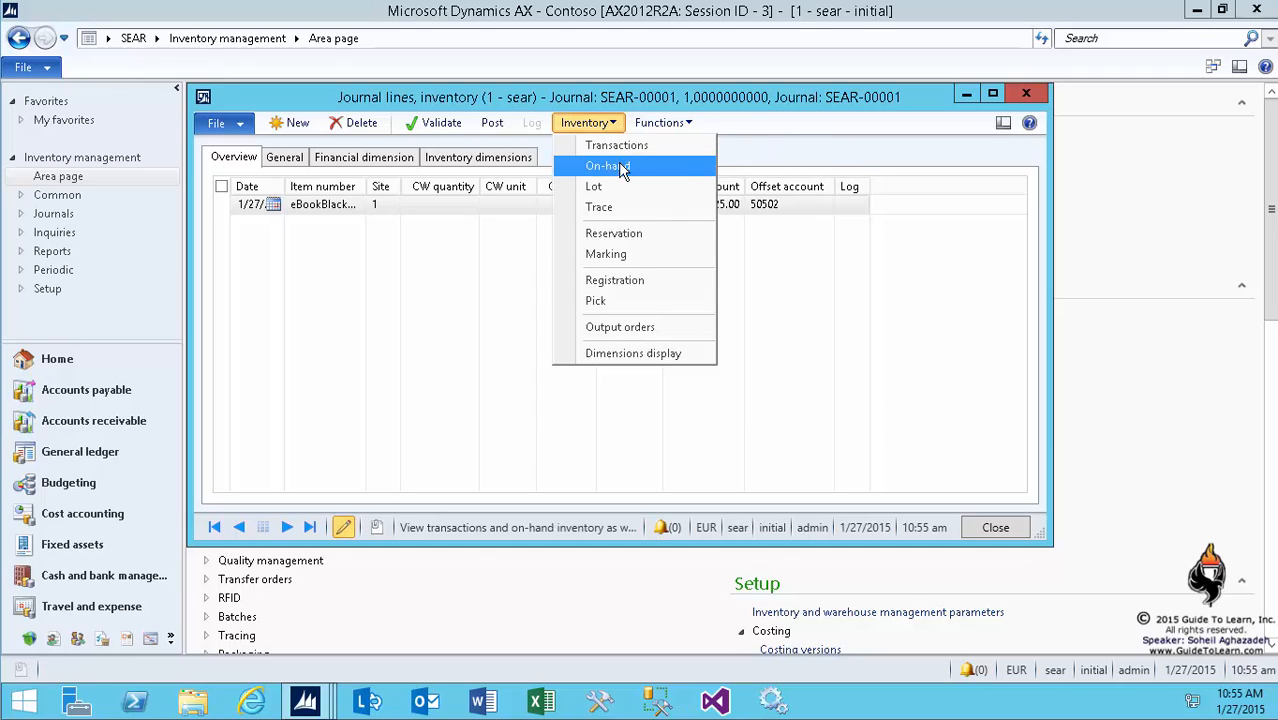
pyautogui.moveTo(613, 233)
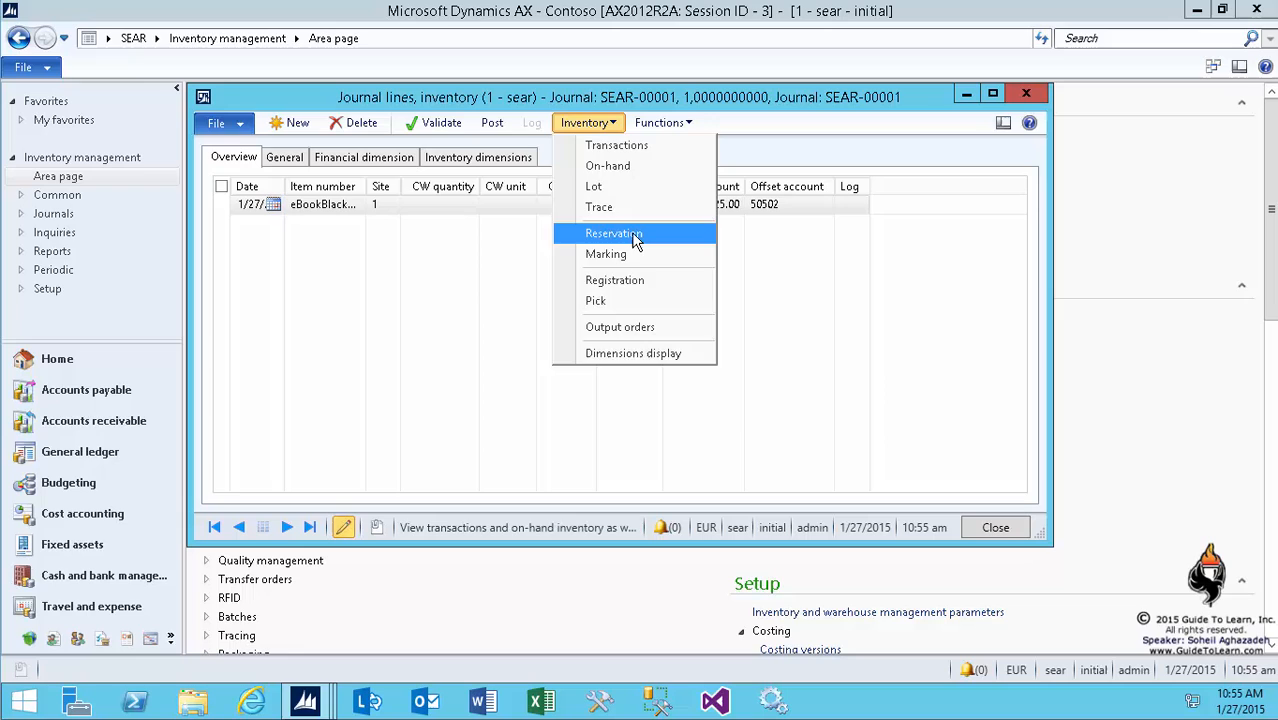
# Close the Inventory menu, widen the Item number column and add a blank line
pyautogui.click(614, 233)
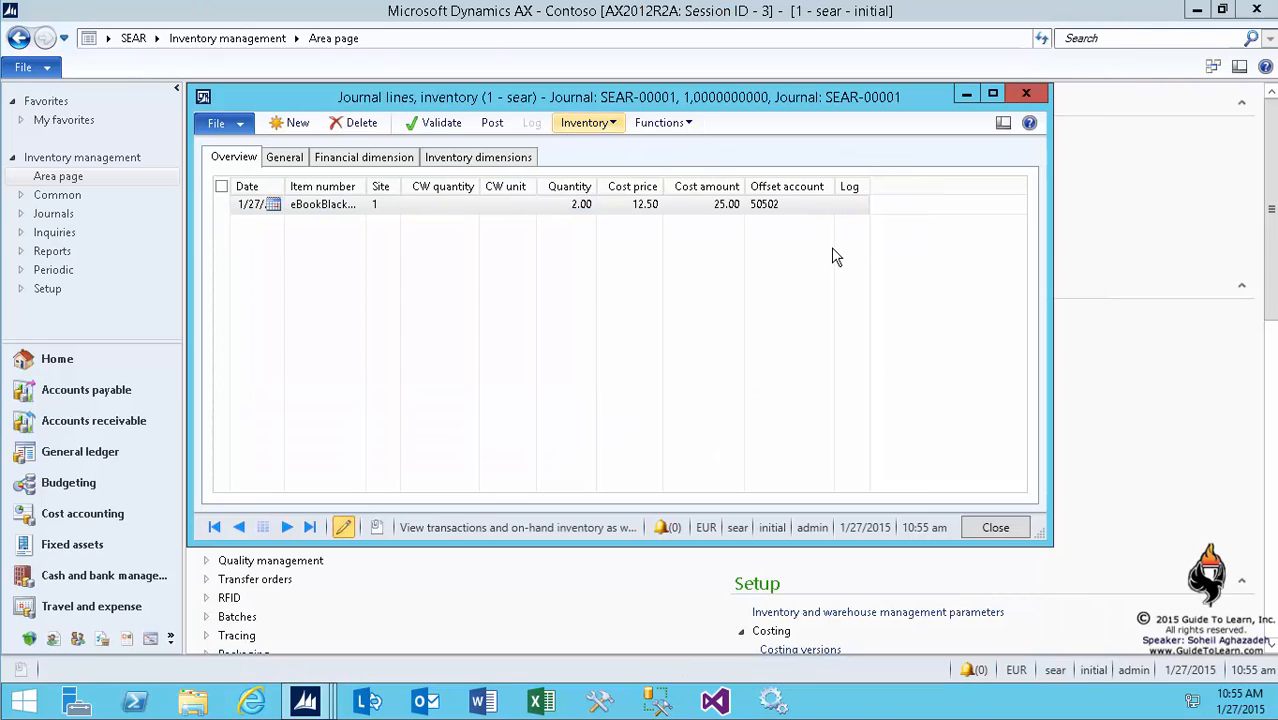
pyautogui.moveTo(1062, 616)
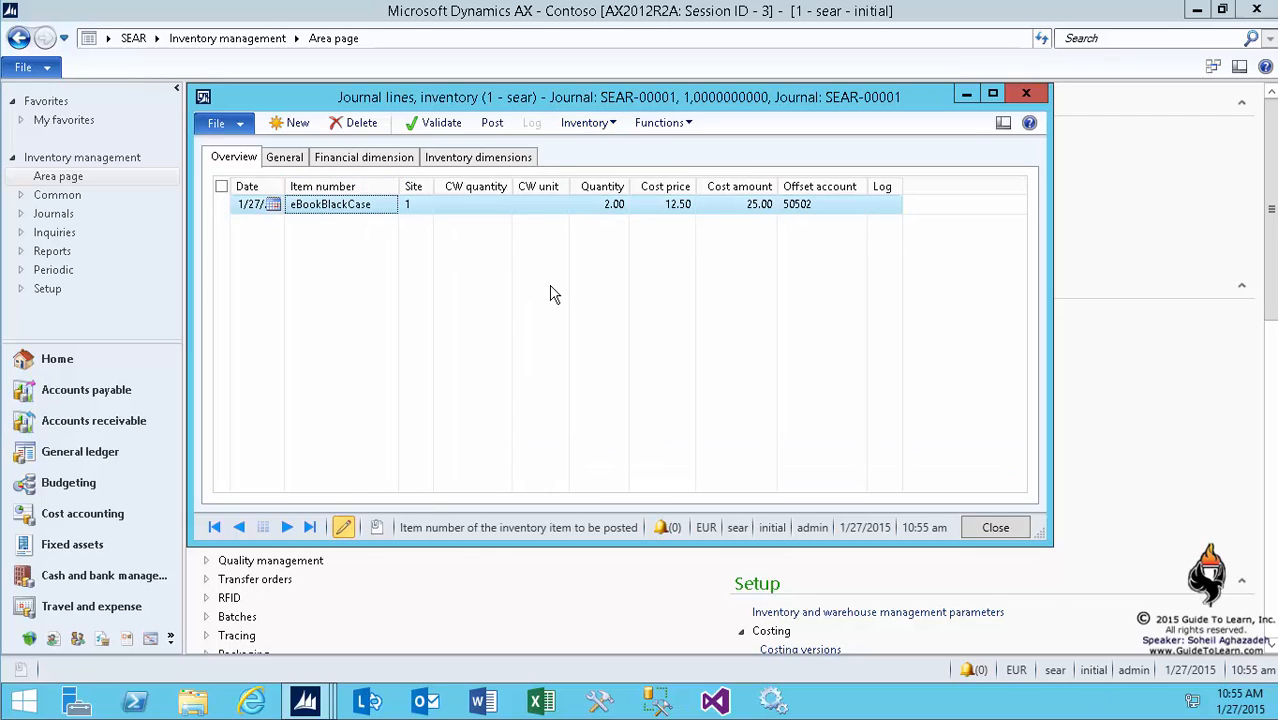
pyautogui.click(297, 122)
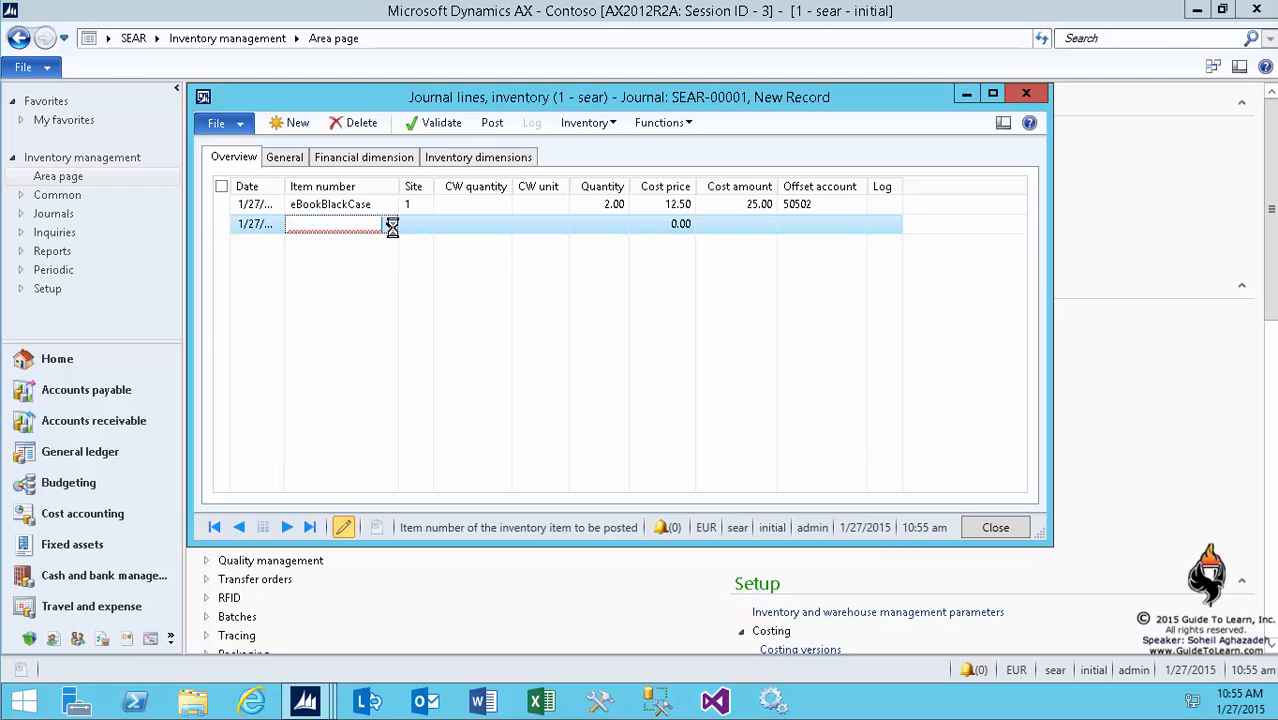